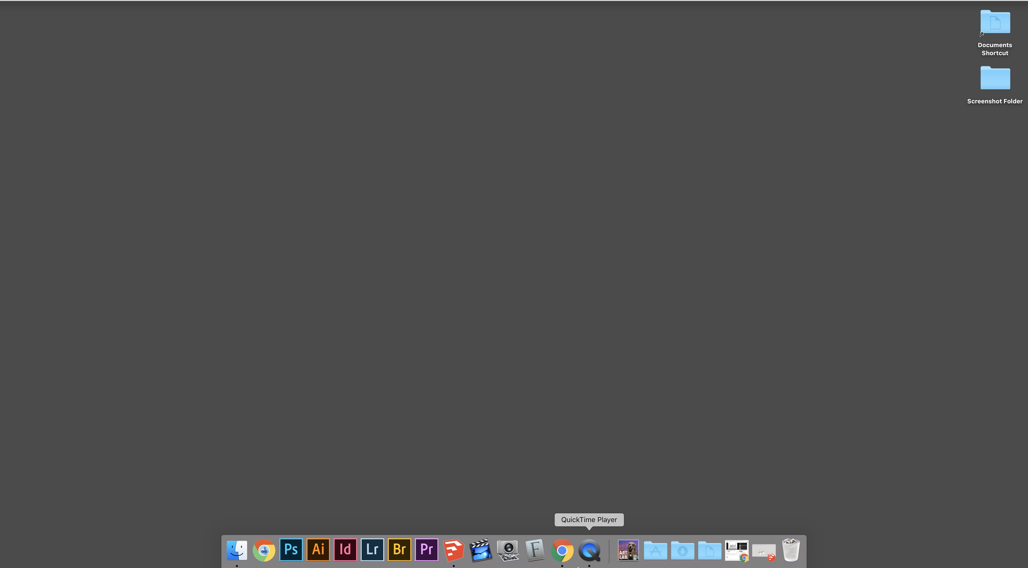
- Switch from the desktop to the SketchUp window via the Dock icon
{"action": "left_click", "coordinate": [466, 550]}
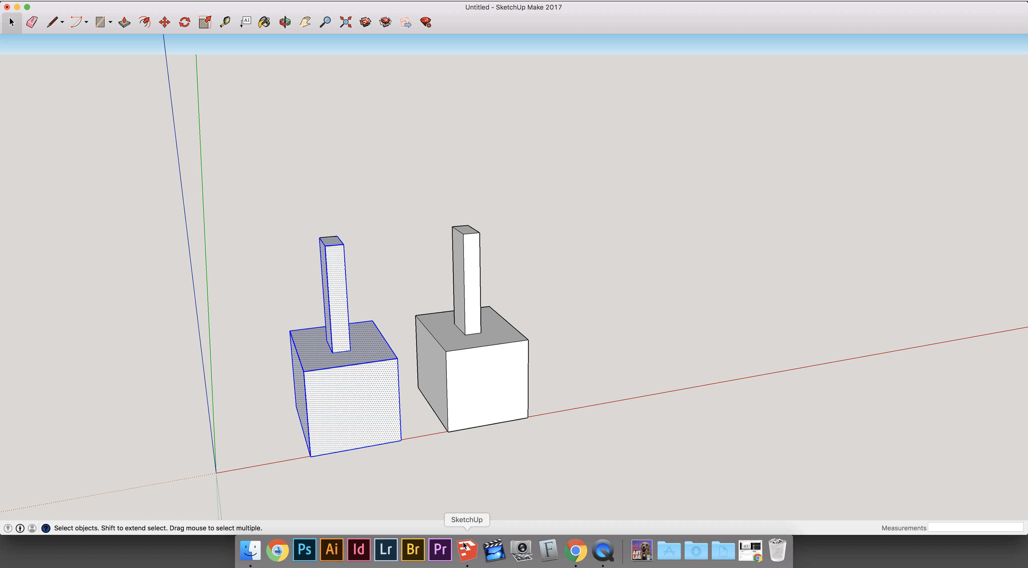
{"action": "mouse_move", "coordinate": [484, 468]}
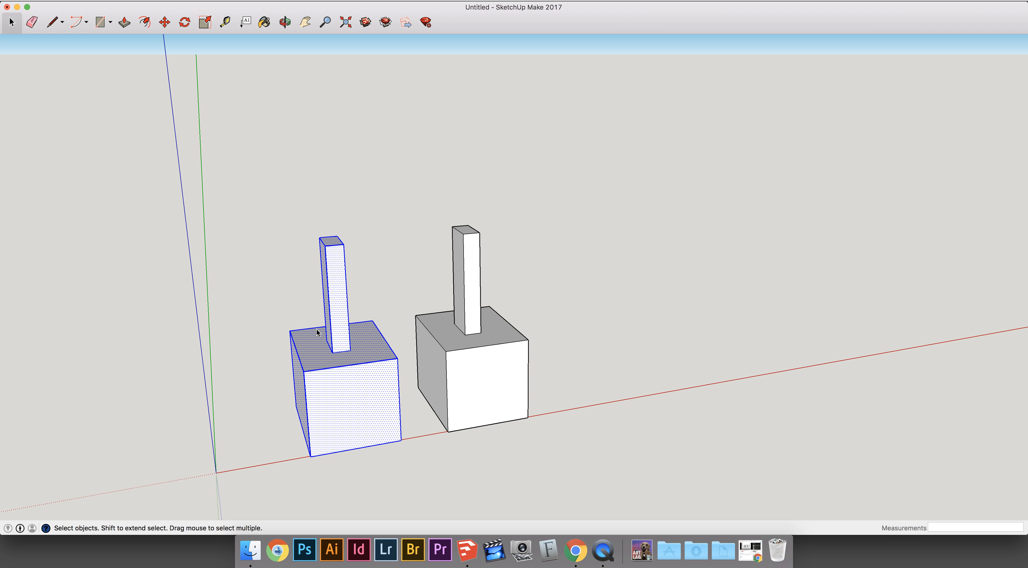
{"action": "left_click", "coordinate": [164, 21]}
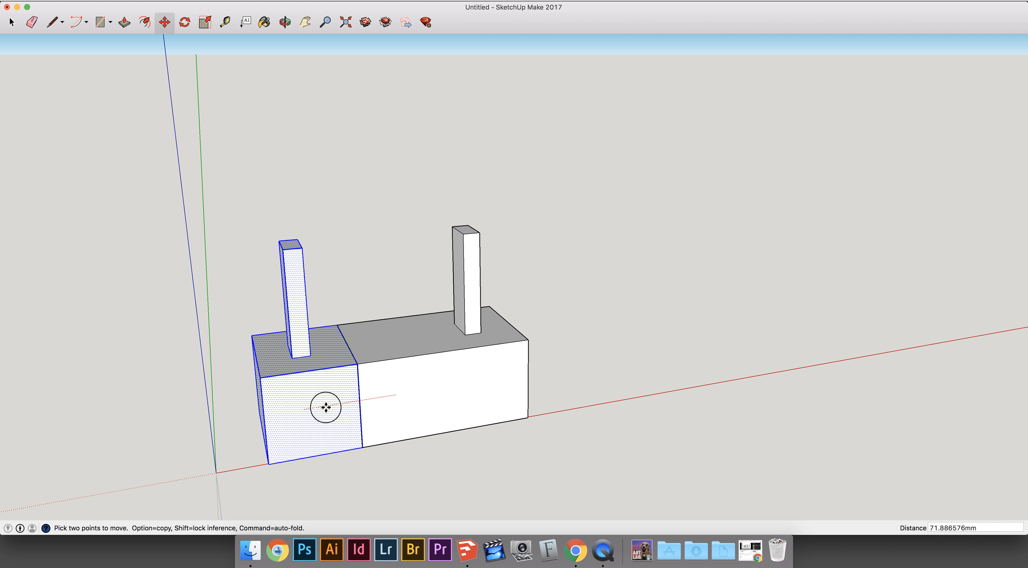
{"action": "left_click_drag", "start_coordinate": [325, 406], "coordinate": [372, 419]}
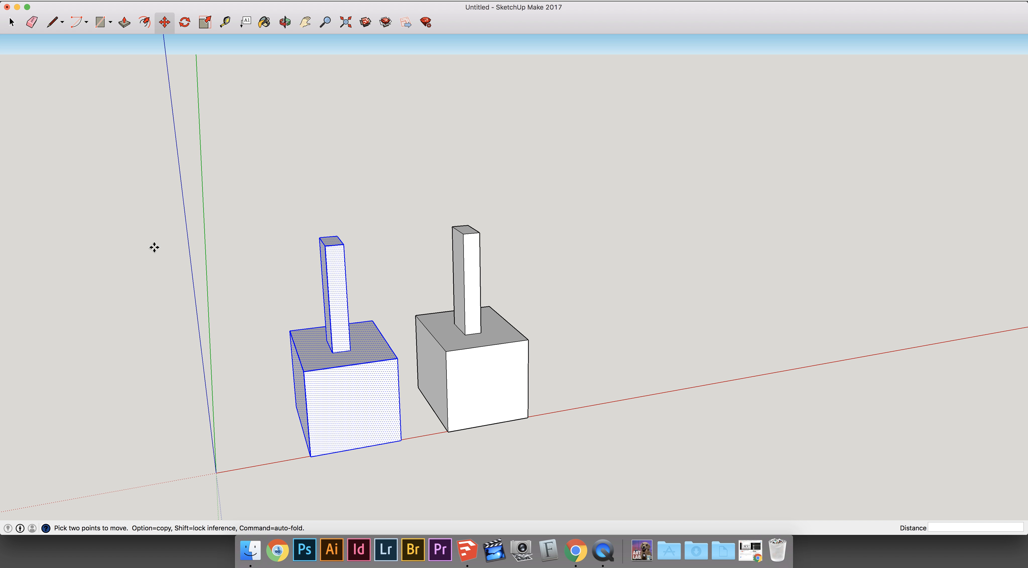
{"action": "mouse_move", "coordinate": [95, 173]}
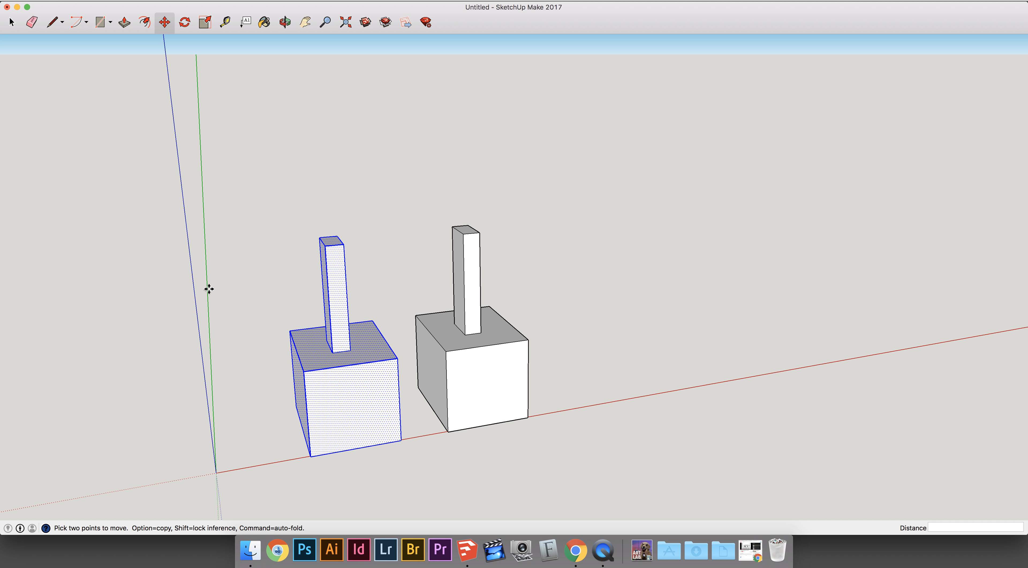
{"action": "mouse_move", "coordinate": [173, 274]}
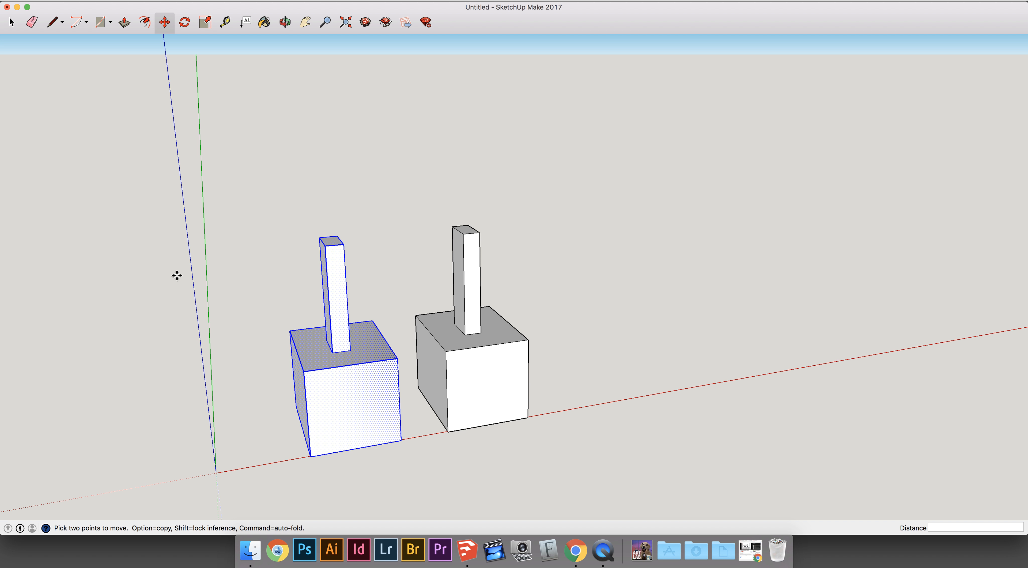
{"action": "mouse_move", "coordinate": [172, 174]}
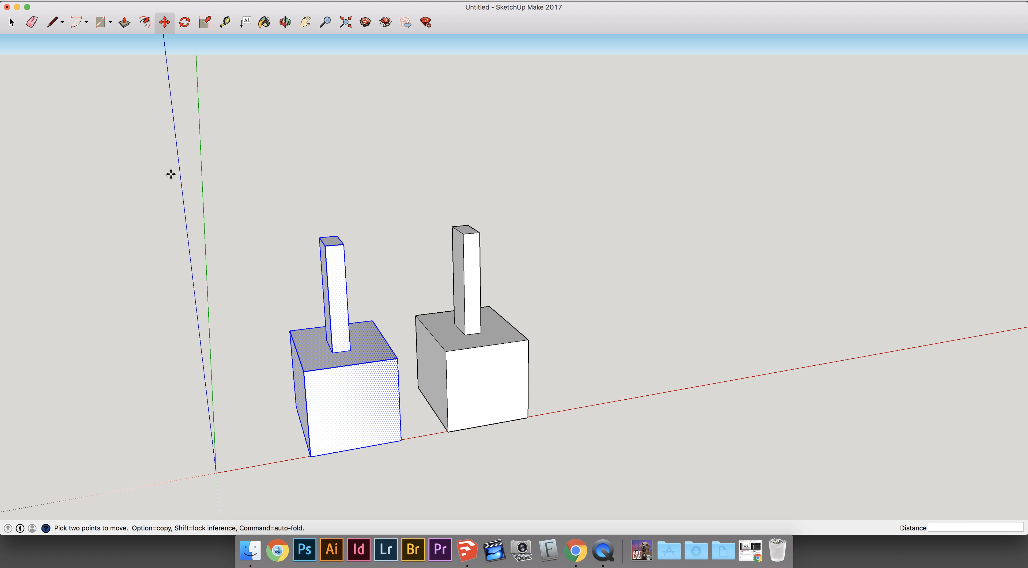
- Bring up the Edit menu to group the selected left shape
{"action": "left_click", "coordinate": [12, 22]}
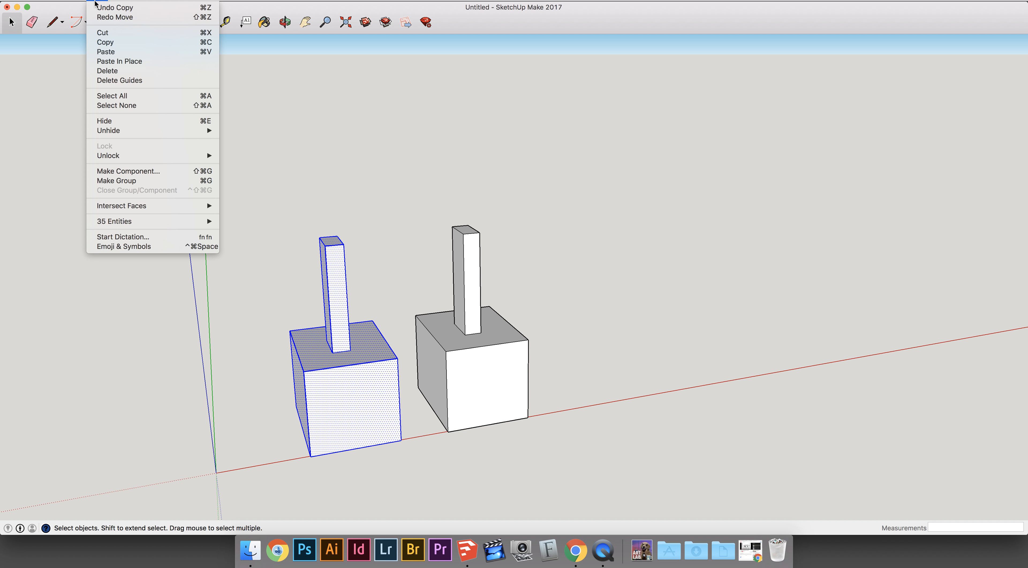
{"action": "mouse_move", "coordinate": [117, 7]}
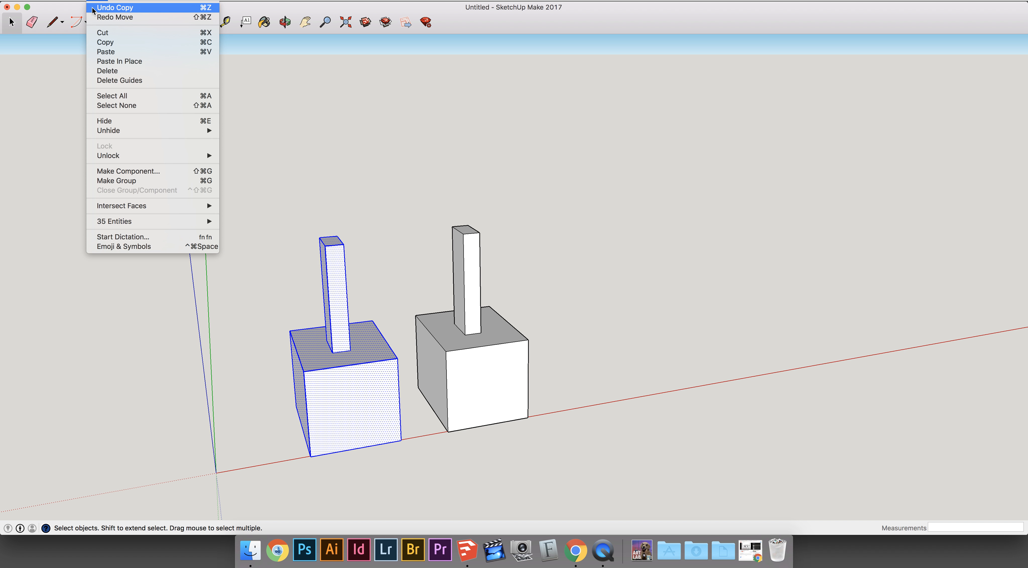
{"action": "mouse_move", "coordinate": [161, 131]}
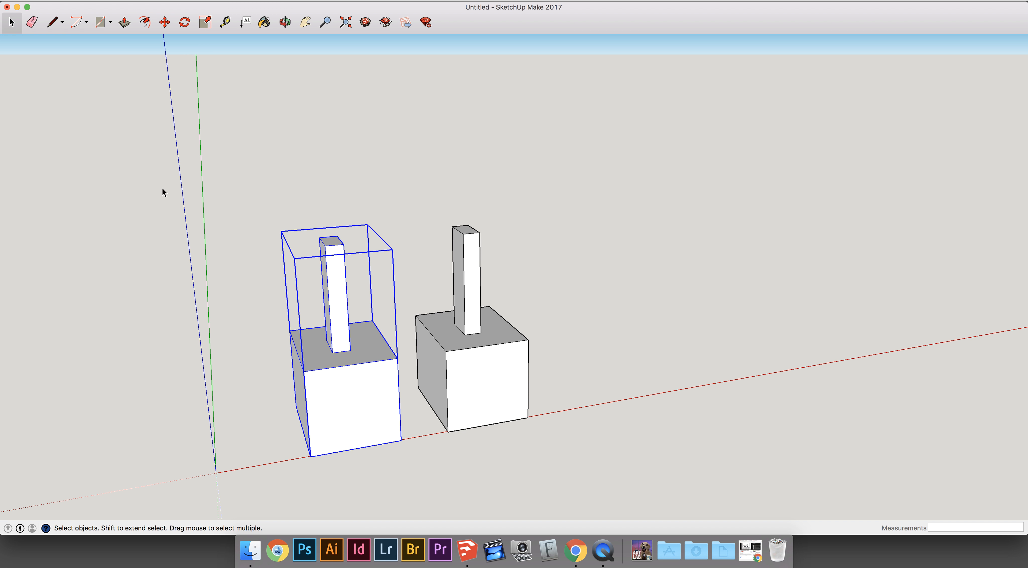
{"action": "mouse_move", "coordinate": [348, 277]}
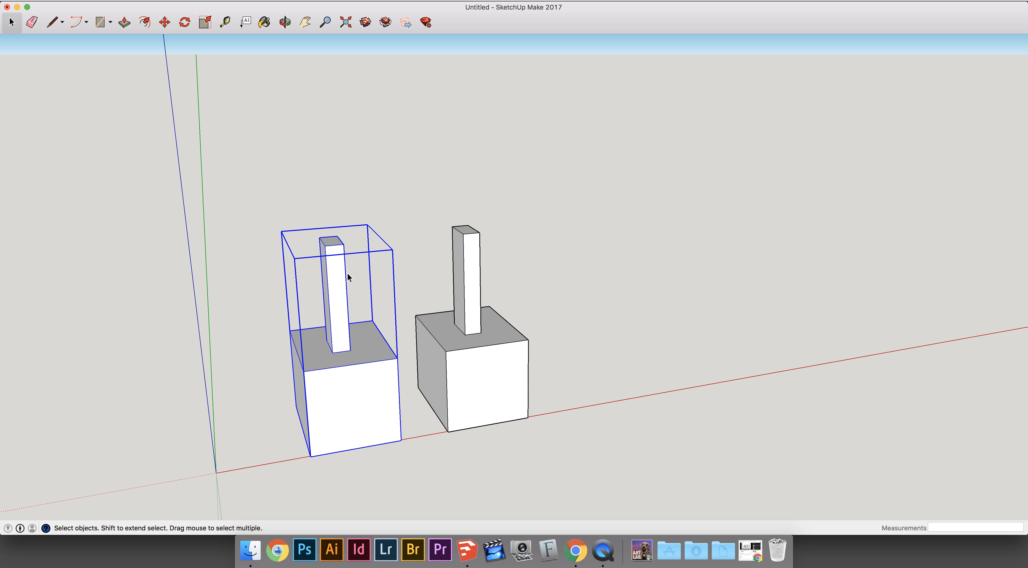
{"action": "mouse_move", "coordinate": [300, 262]}
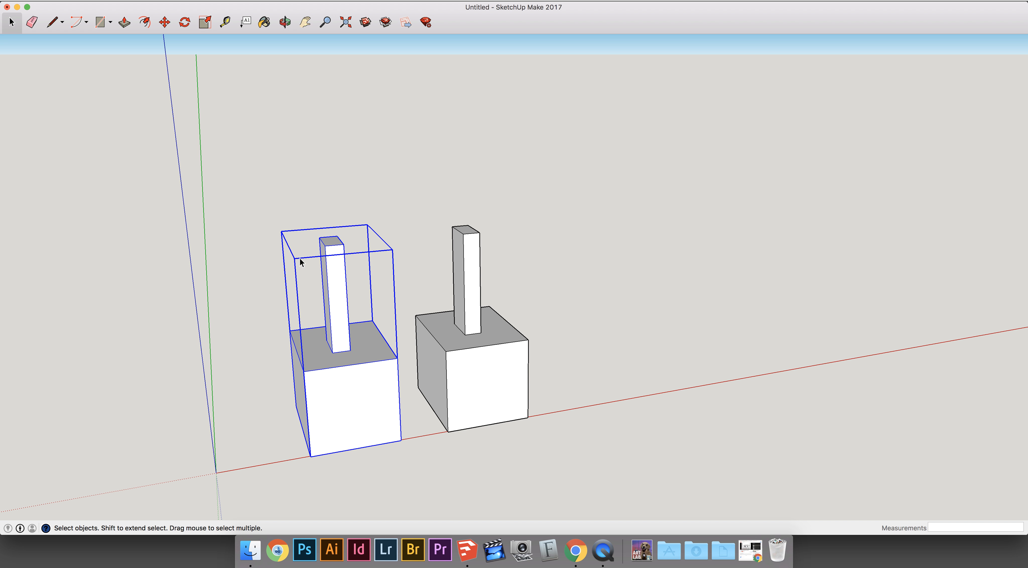
{"action": "mouse_move", "coordinate": [382, 300]}
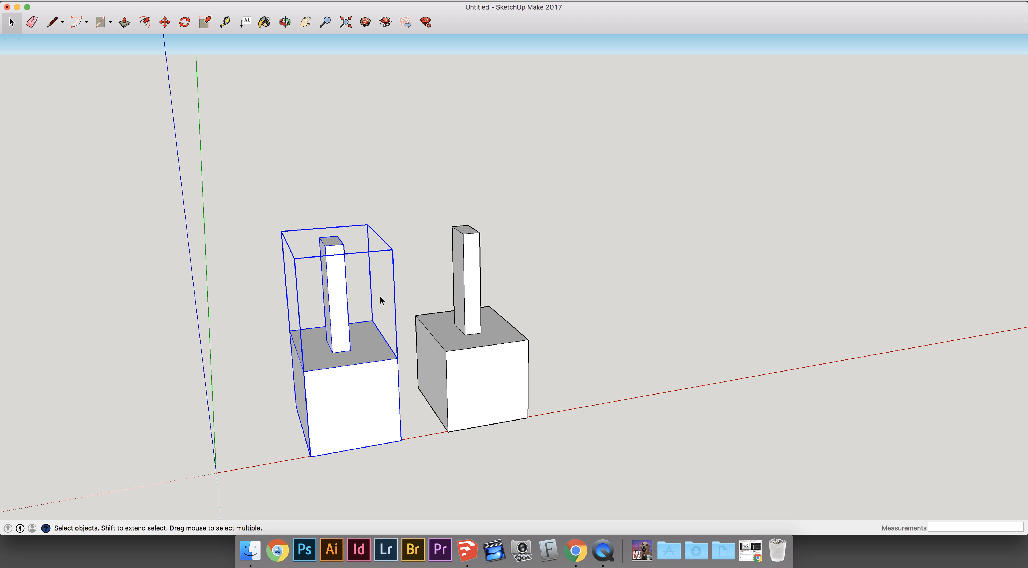
{"action": "mouse_move", "coordinate": [608, 362]}
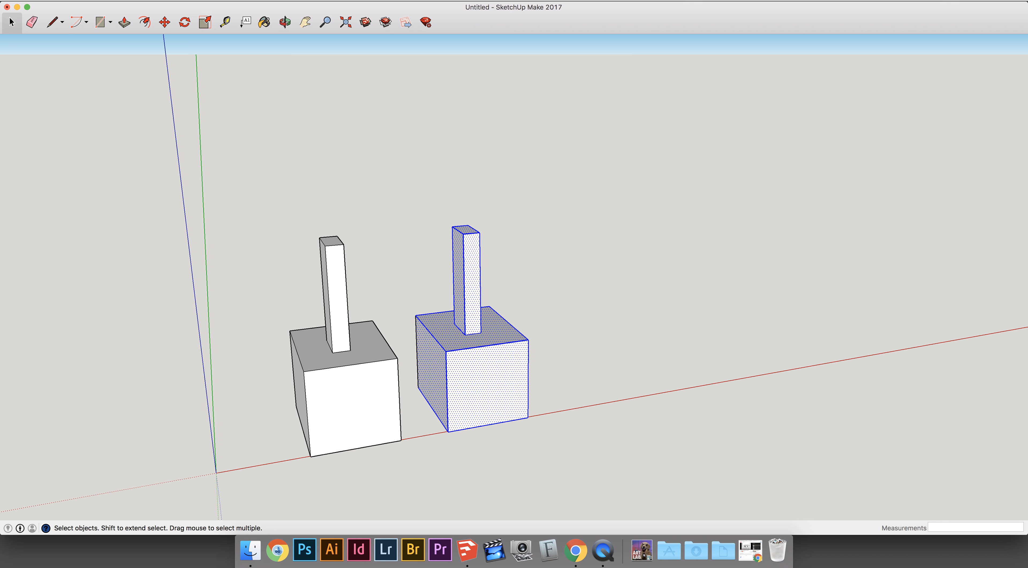
- Turn the right post-on-box shape into a component named 'weird box'
{"action": "left_click", "coordinate": [74, 21]}
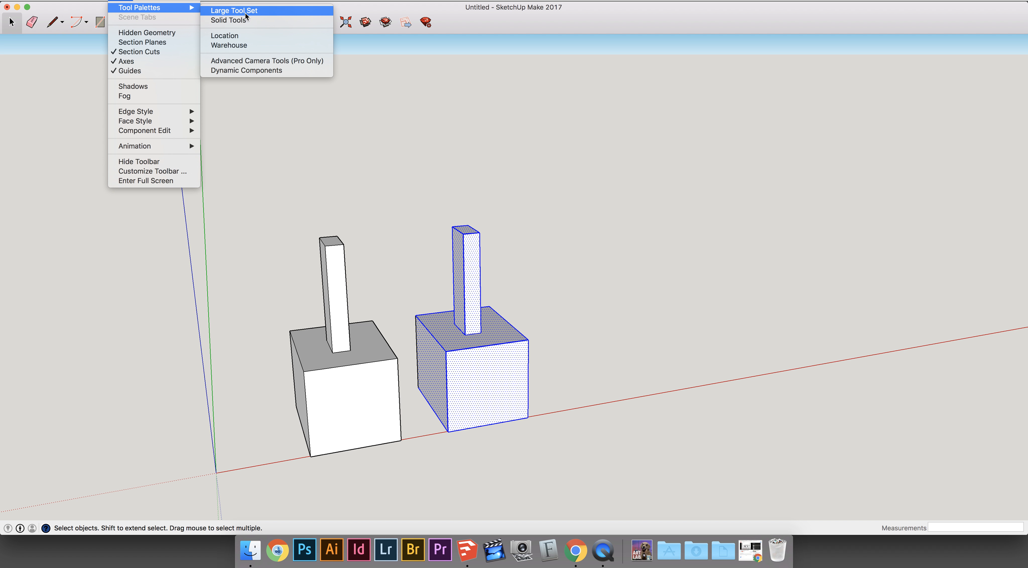
{"action": "left_click", "coordinate": [234, 9]}
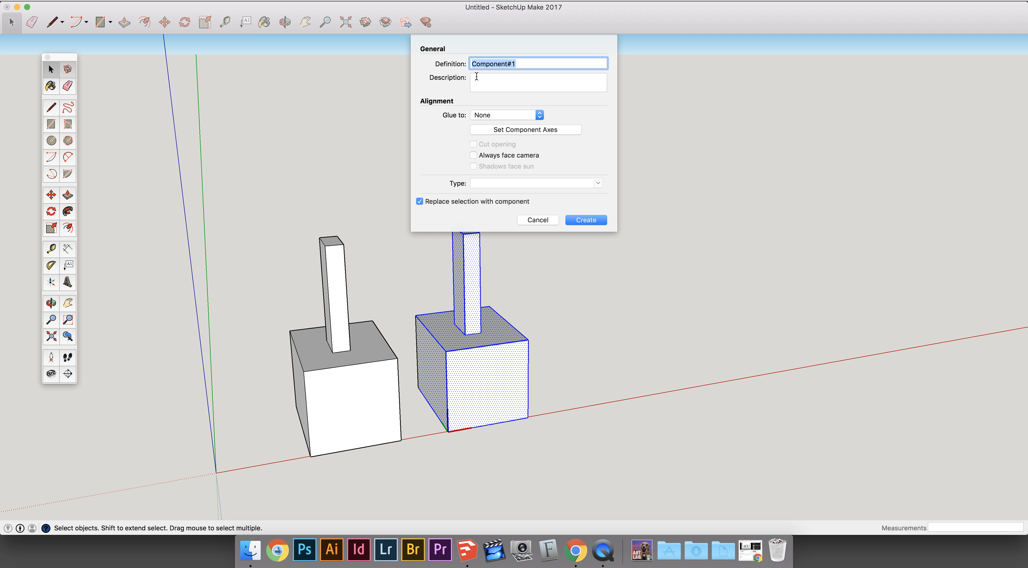
{"action": "type", "text": "w"}
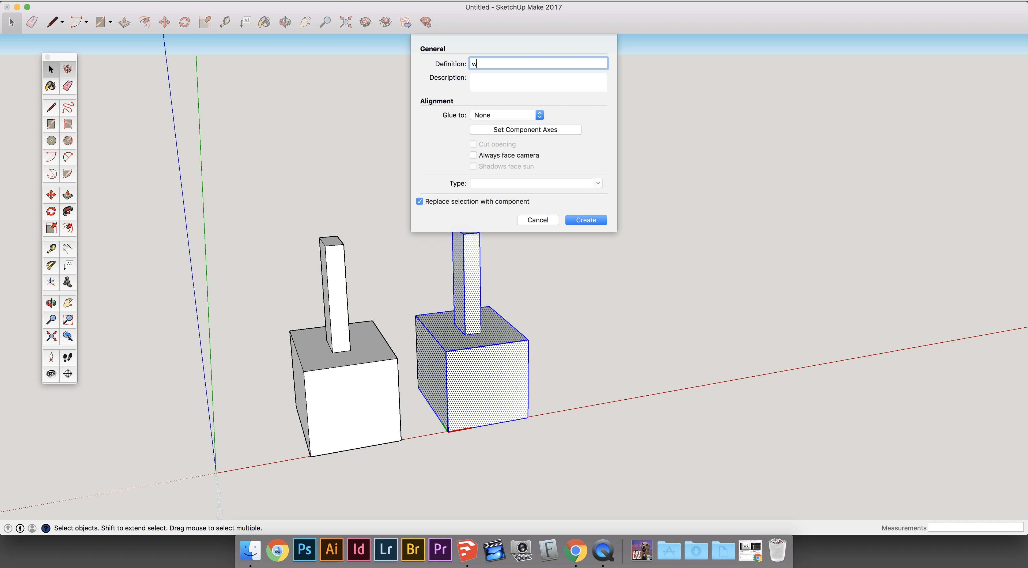
{"action": "type", "text": "eird"}
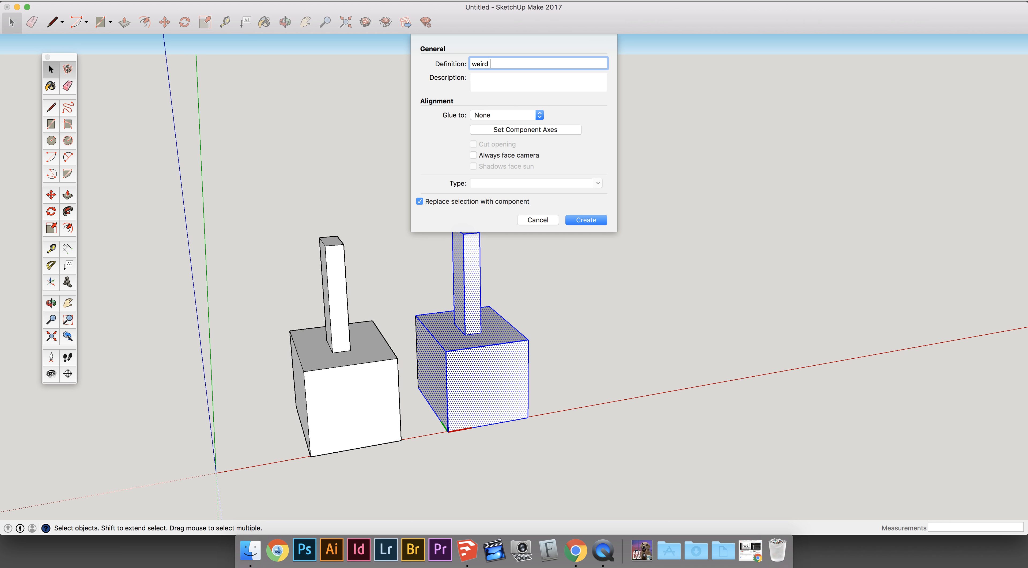
{"action": "type", "text": "box"}
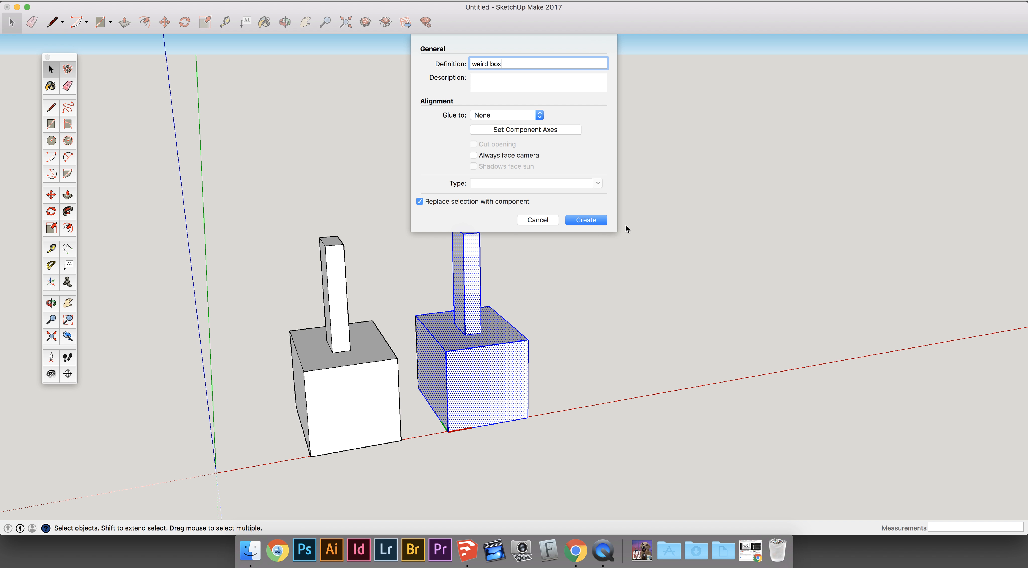
{"action": "left_click", "coordinate": [585, 219]}
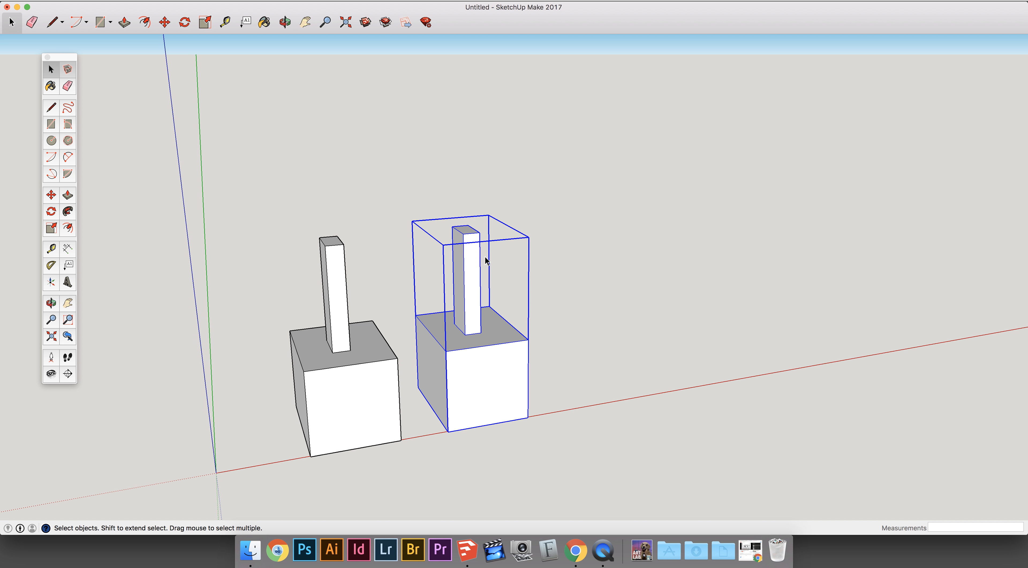
{"action": "mouse_move", "coordinate": [430, 225]}
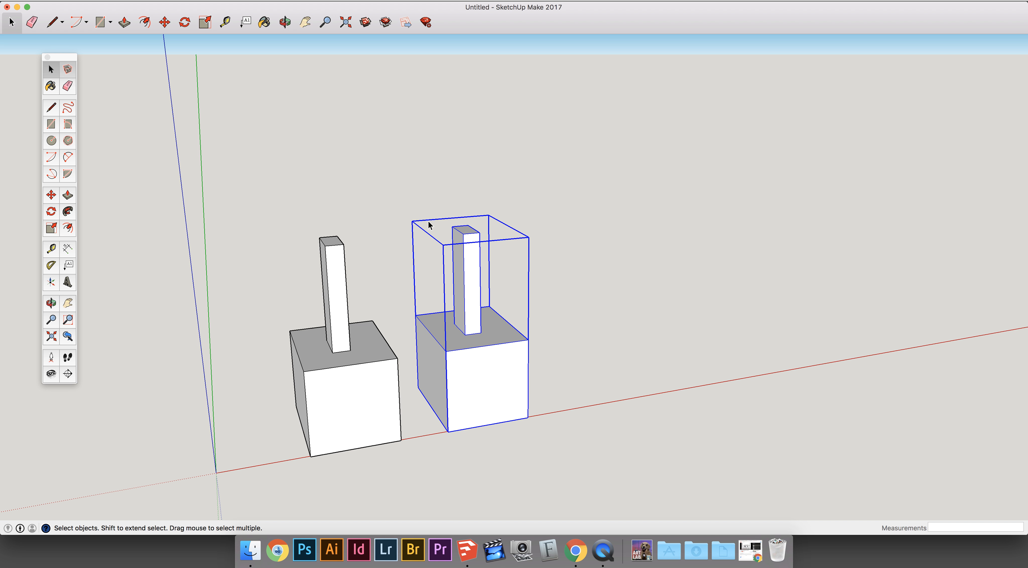
{"action": "mouse_move", "coordinate": [441, 251]}
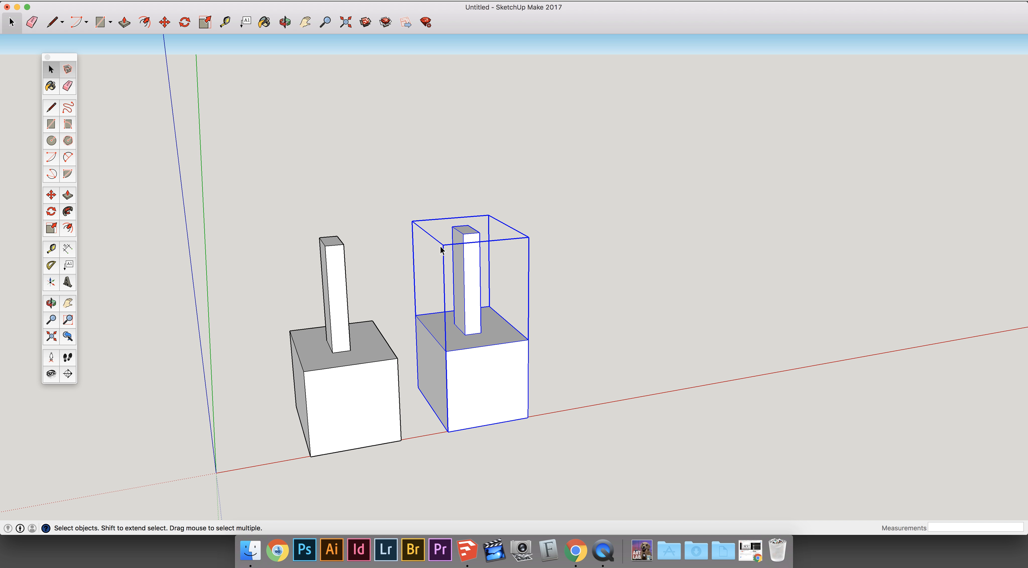
{"action": "mouse_move", "coordinate": [597, 310]}
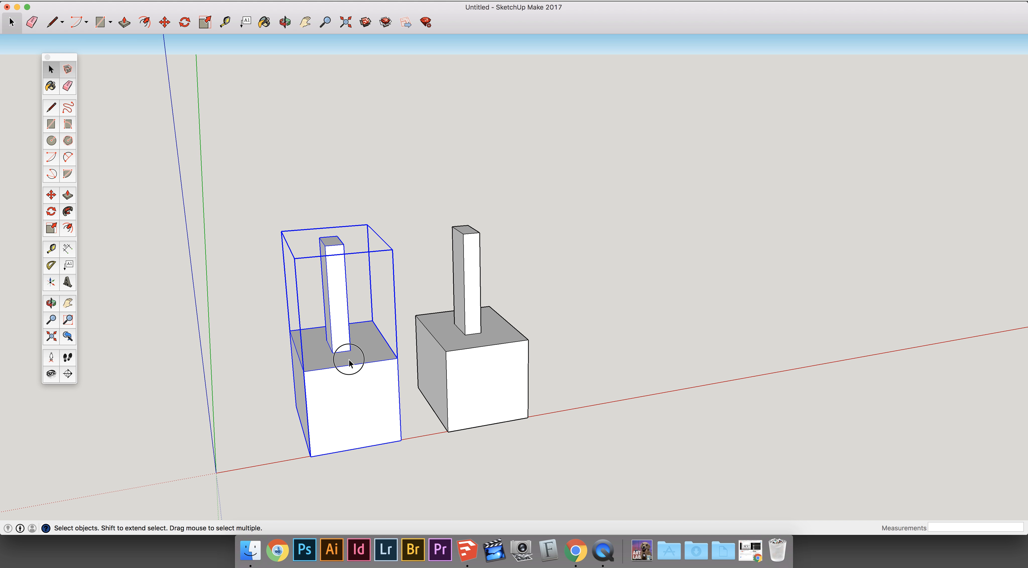
{"action": "mouse_move", "coordinate": [175, 29]}
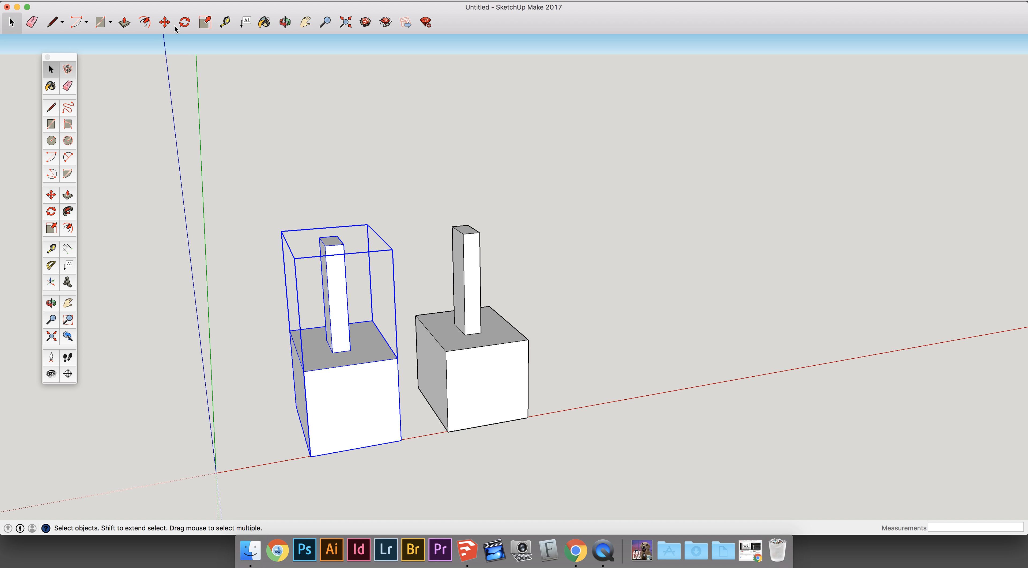
- Move-copy the left group up-left and the right component higher between them
{"action": "left_click", "coordinate": [164, 22]}
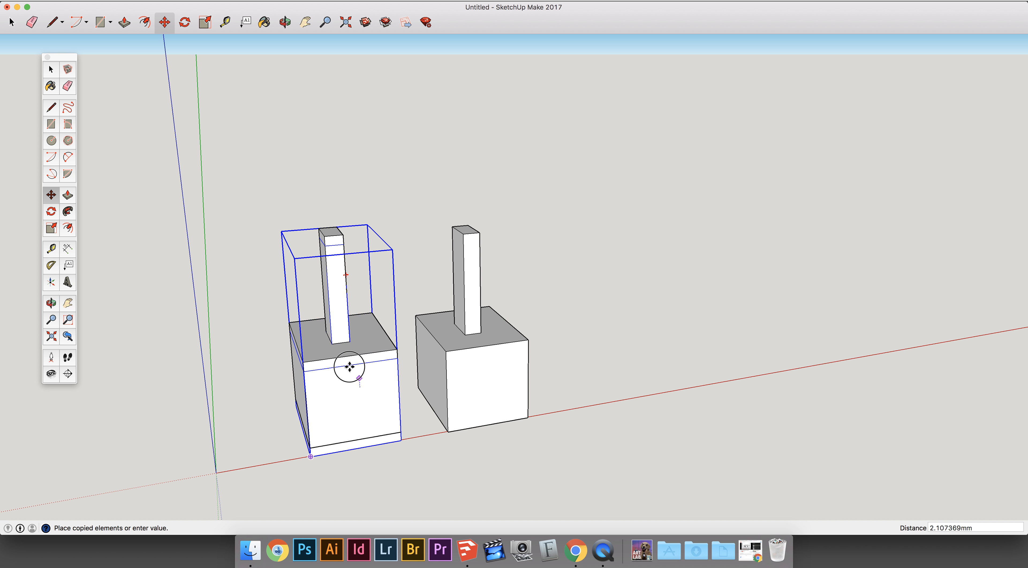
{"action": "left_click_drag", "start_coordinate": [351, 367], "coordinate": [286, 242]}
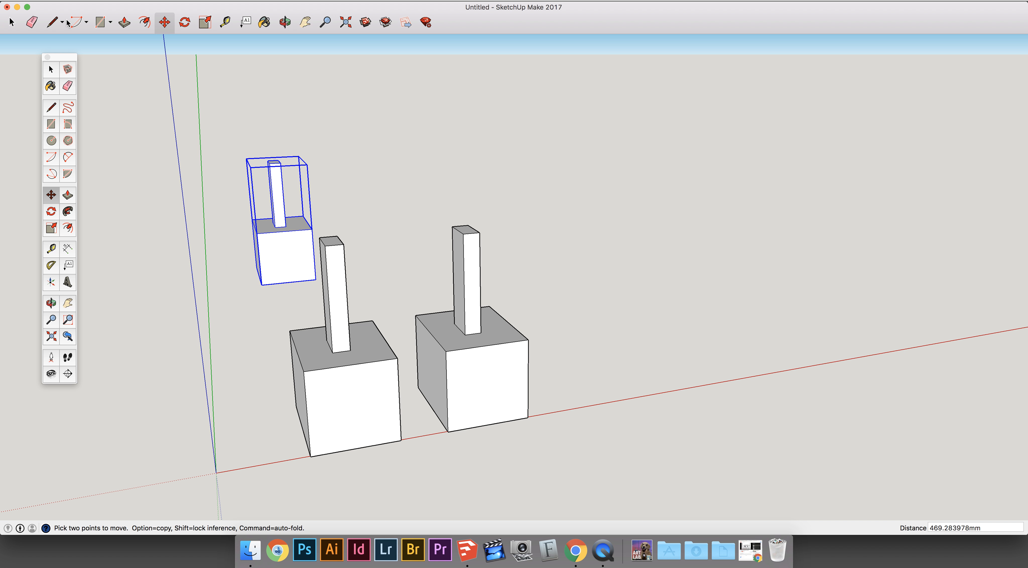
{"action": "left_click", "coordinate": [12, 21]}
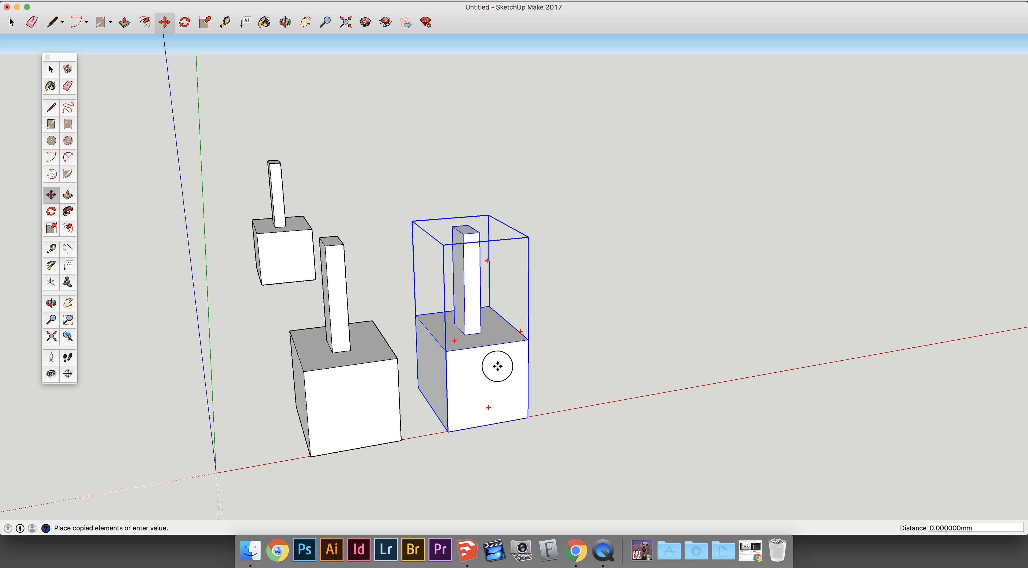
{"action": "left_click_drag", "start_coordinate": [499, 365], "coordinate": [421, 248]}
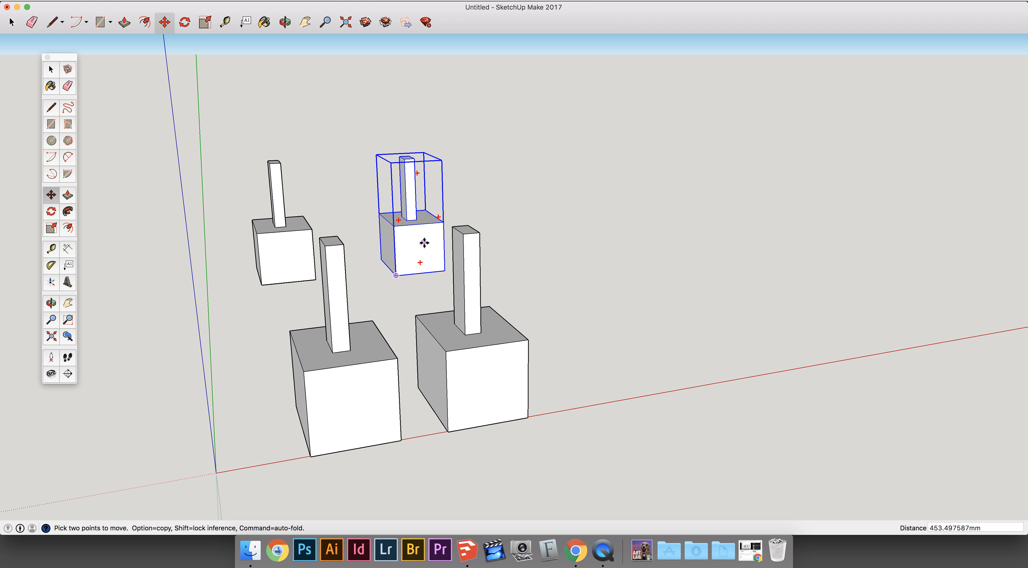
{"action": "mouse_move", "coordinate": [424, 244]}
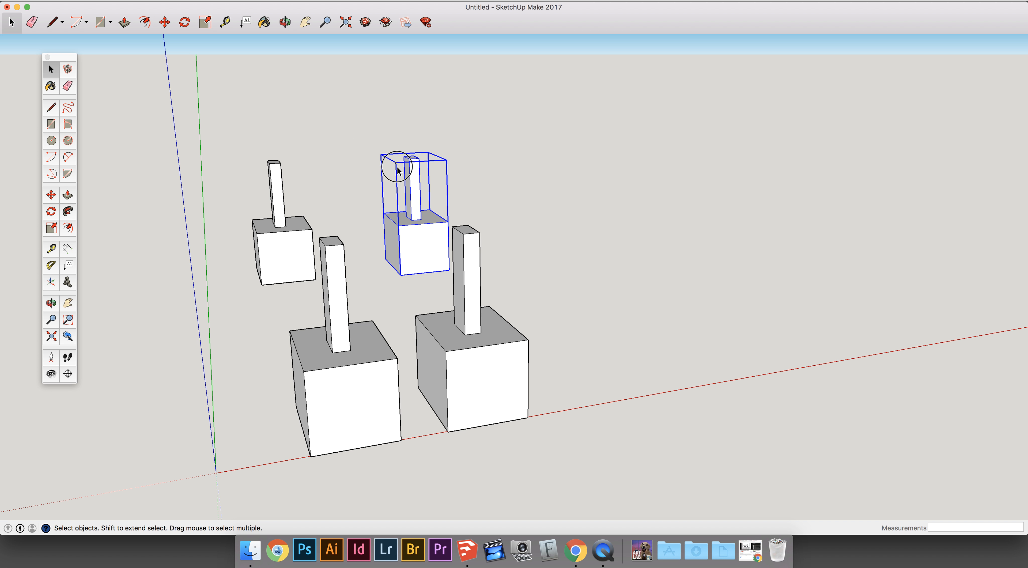
{"action": "mouse_move", "coordinate": [418, 240]}
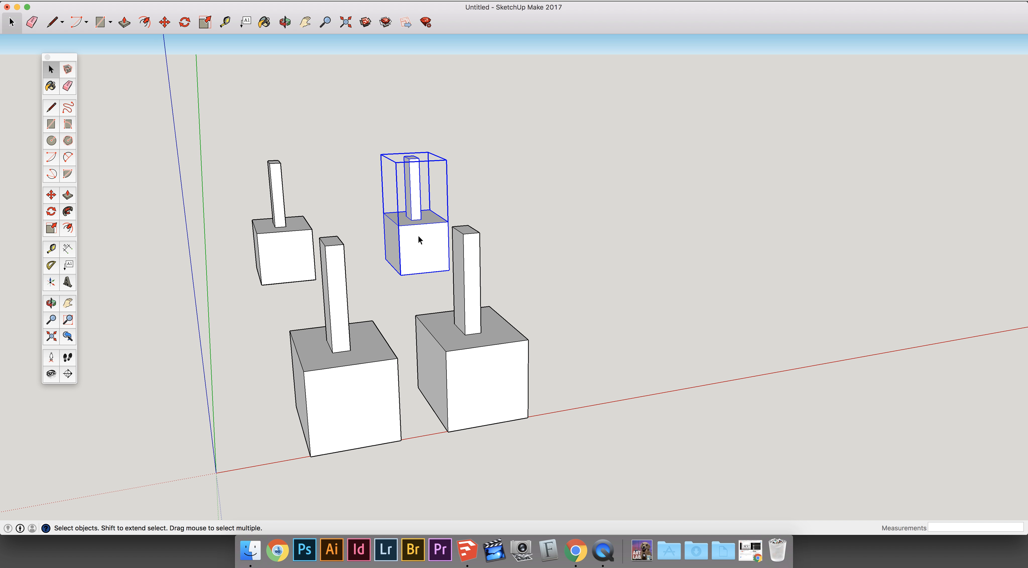
{"action": "mouse_move", "coordinate": [258, 214]}
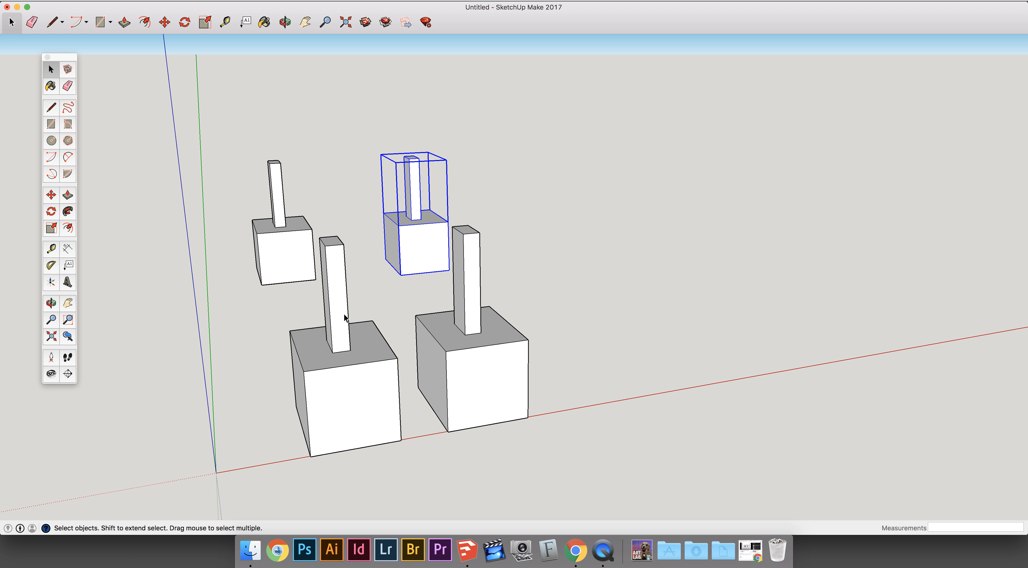
{"action": "mouse_move", "coordinate": [278, 227]}
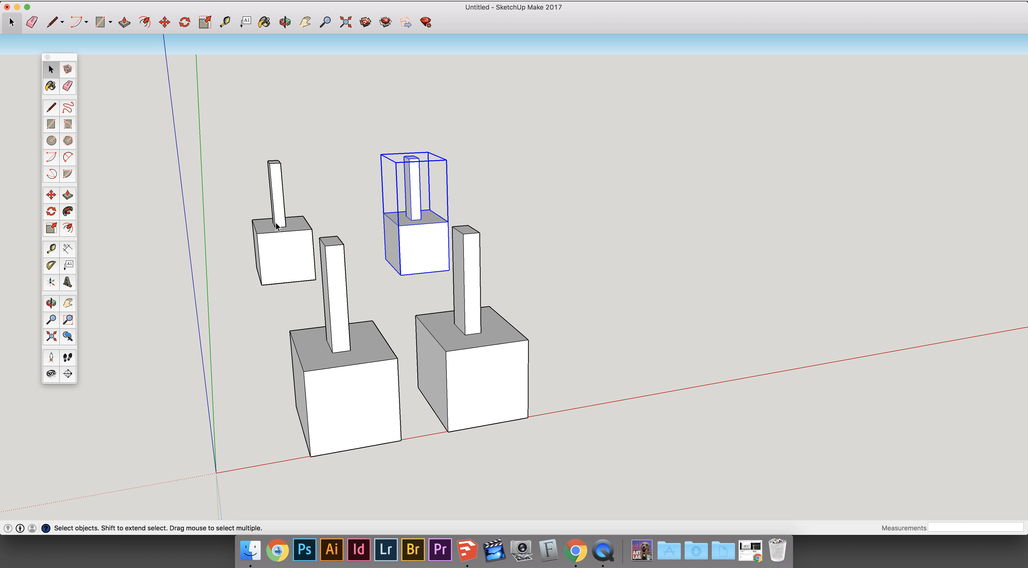
- Show the Components panel from the Window menu and return to its Select listing
{"action": "left_click", "coordinate": [275, 7]}
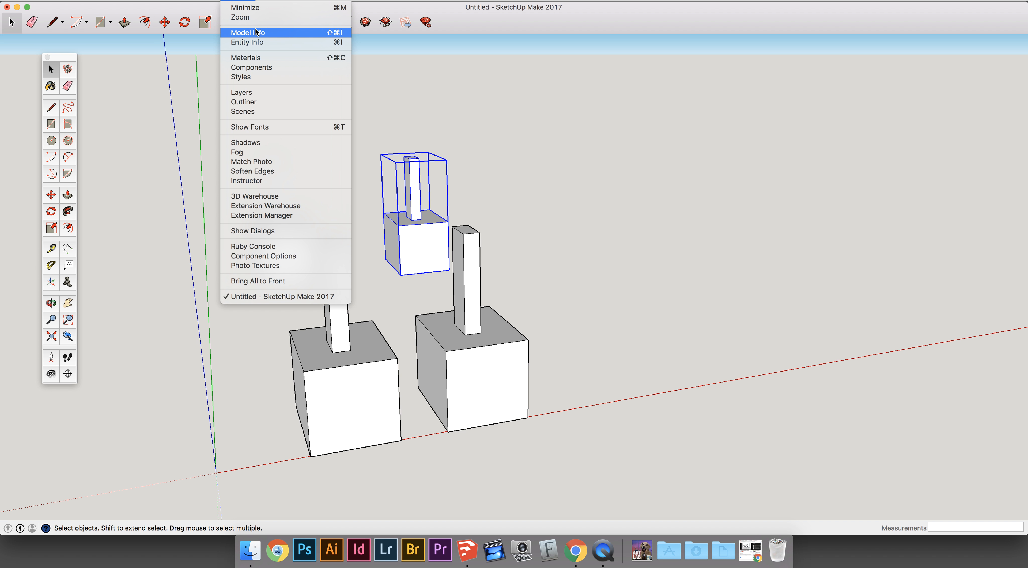
{"action": "mouse_move", "coordinate": [257, 35]}
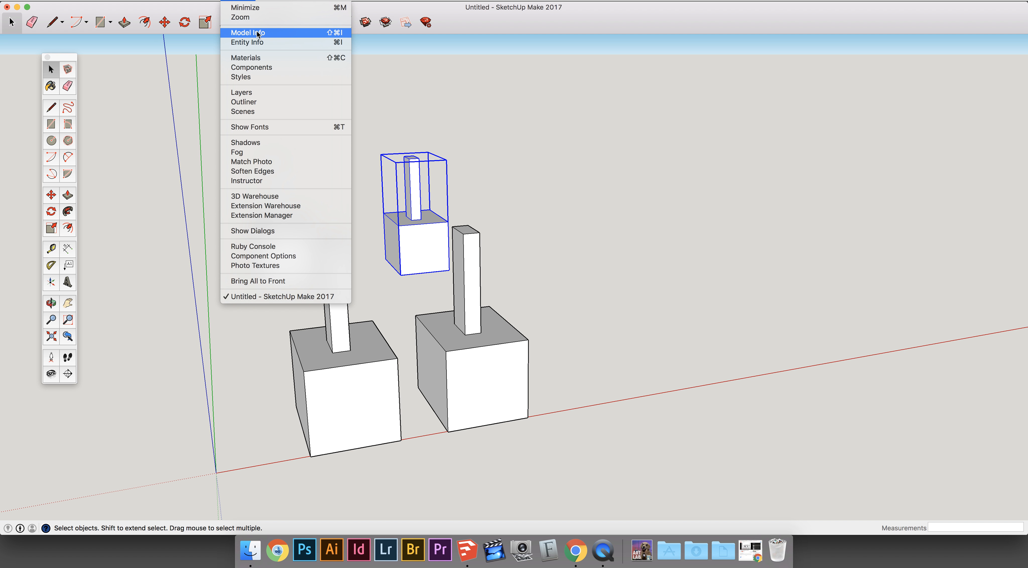
{"action": "mouse_move", "coordinate": [248, 12]}
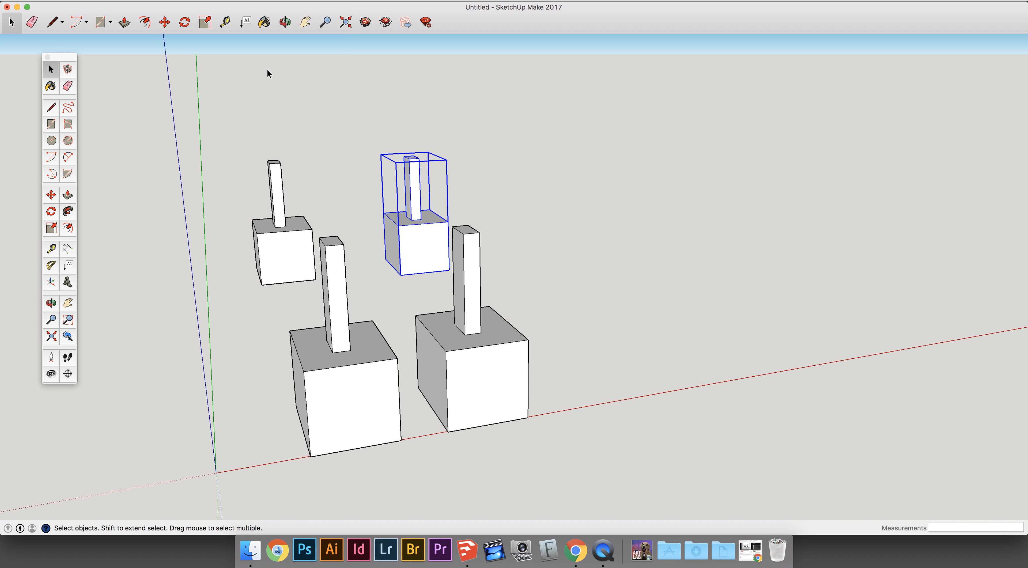
{"action": "left_click", "coordinate": [947, 57]}
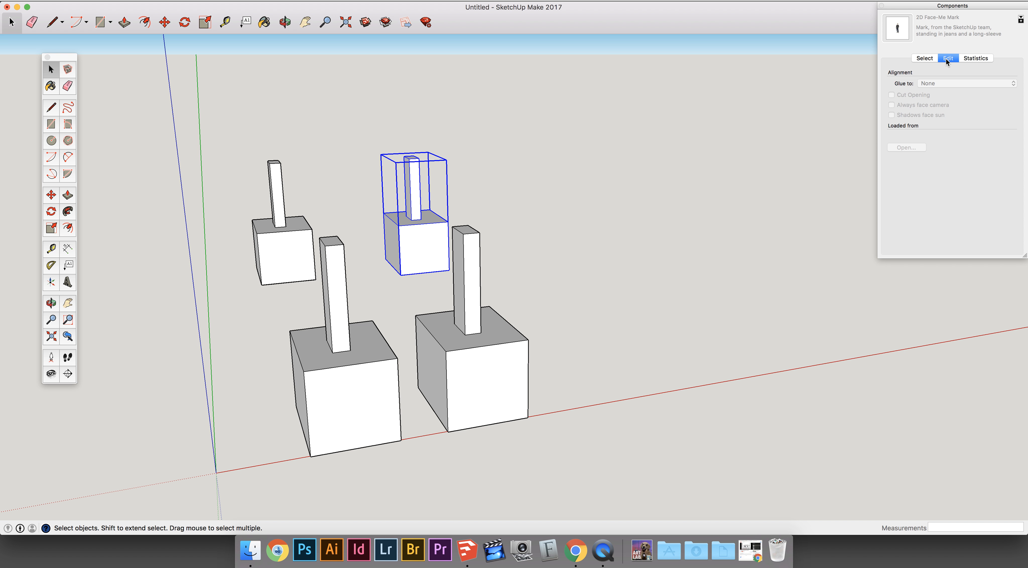
{"action": "left_click", "coordinate": [976, 58]}
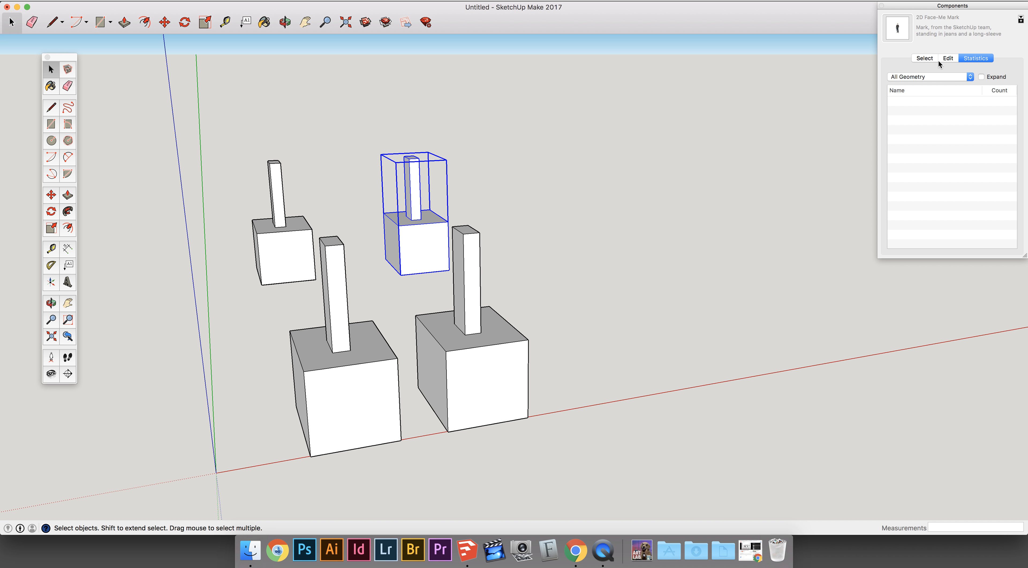
{"action": "left_click", "coordinate": [925, 58]}
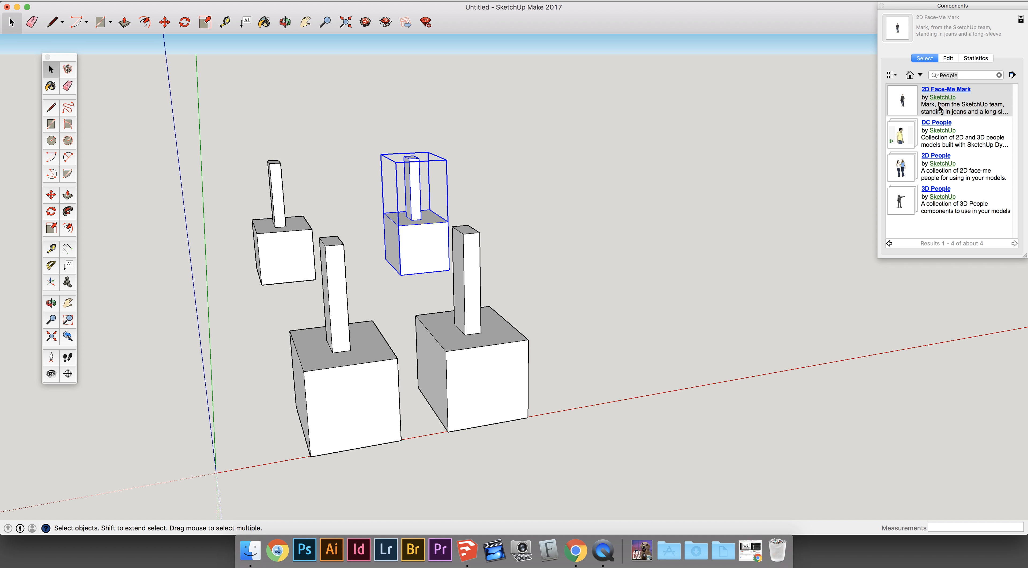
{"action": "mouse_move", "coordinate": [617, 178]}
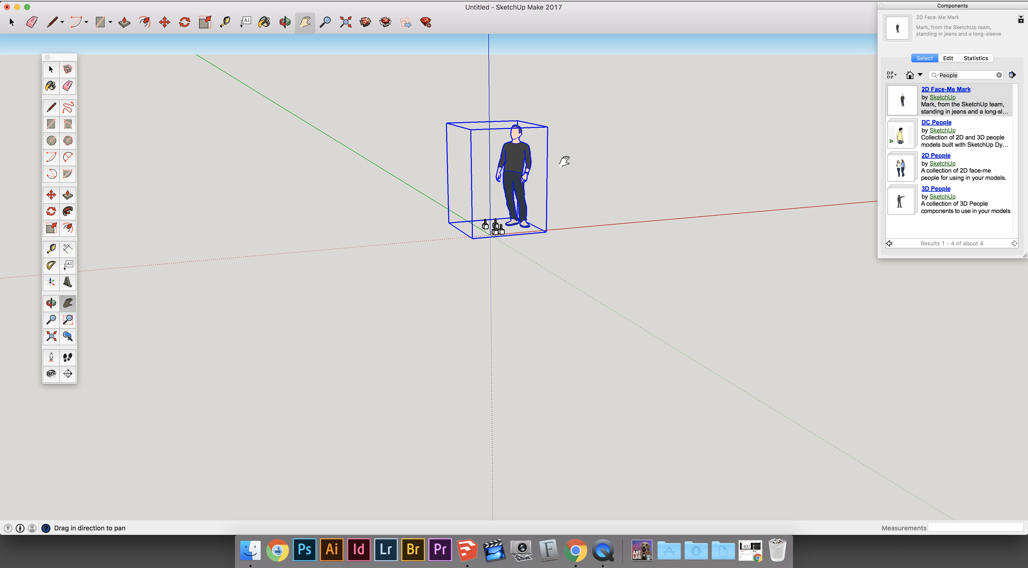
{"action": "mouse_move", "coordinate": [993, 97]}
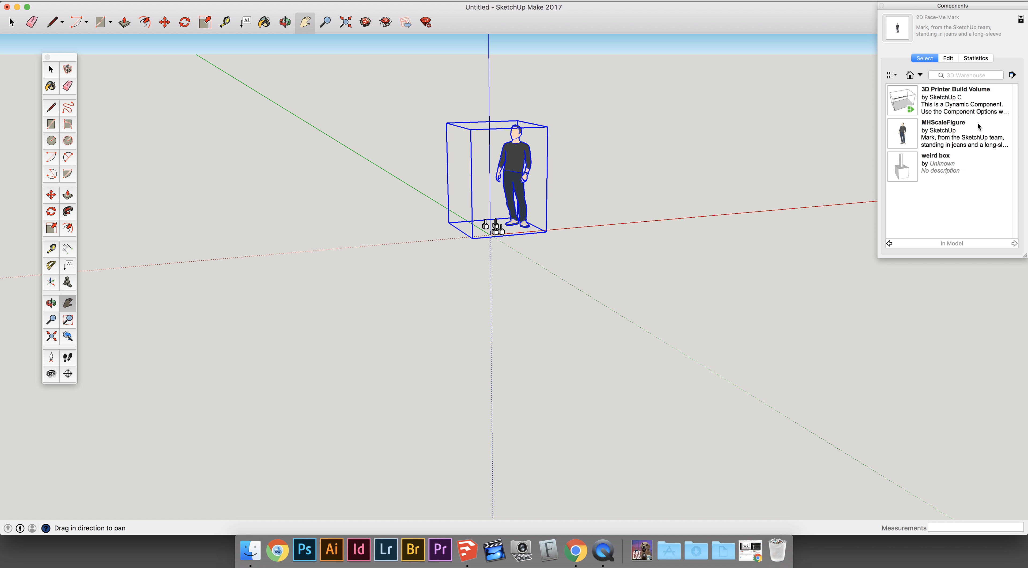
{"action": "mouse_move", "coordinate": [908, 164]}
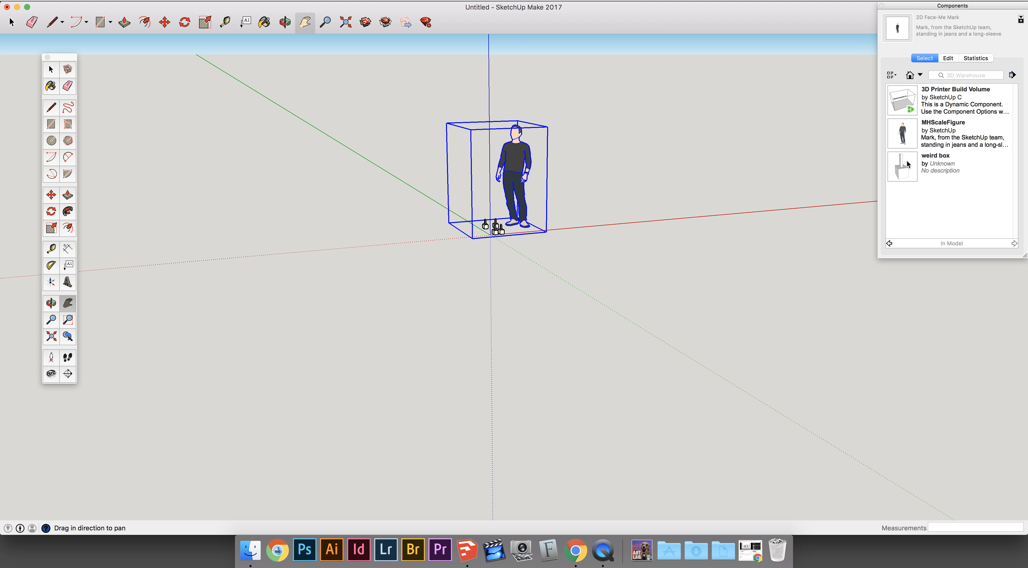
- Pick the MHScaleFigure person from the In Model list to place a second copy
{"action": "left_click", "coordinate": [949, 133]}
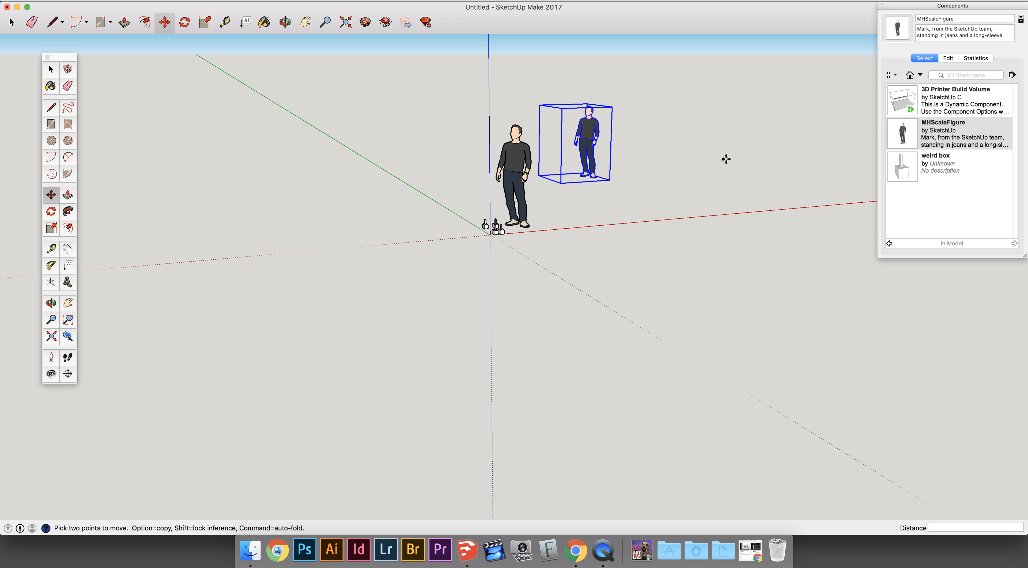
{"action": "mouse_move", "coordinate": [384, 29]}
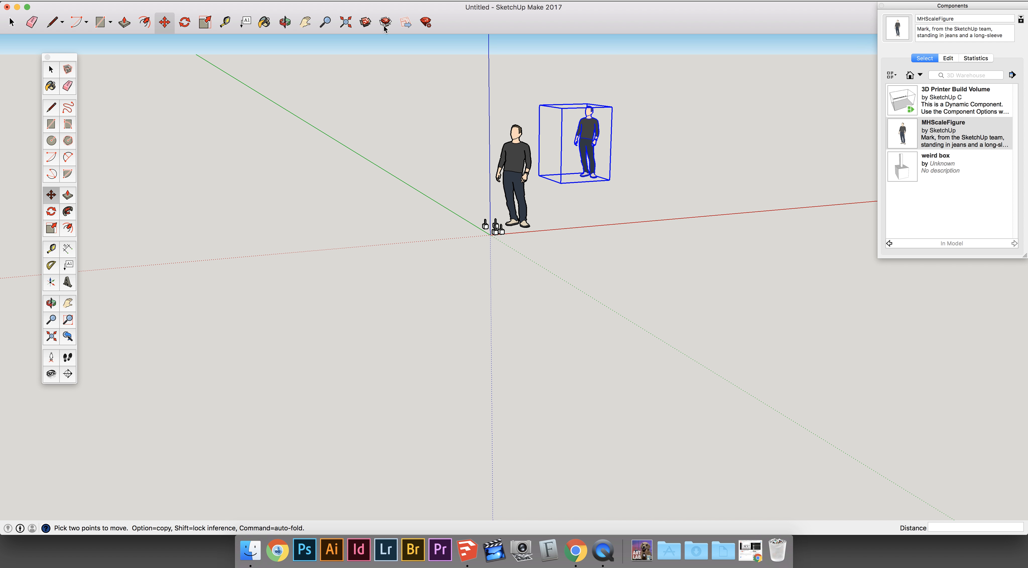